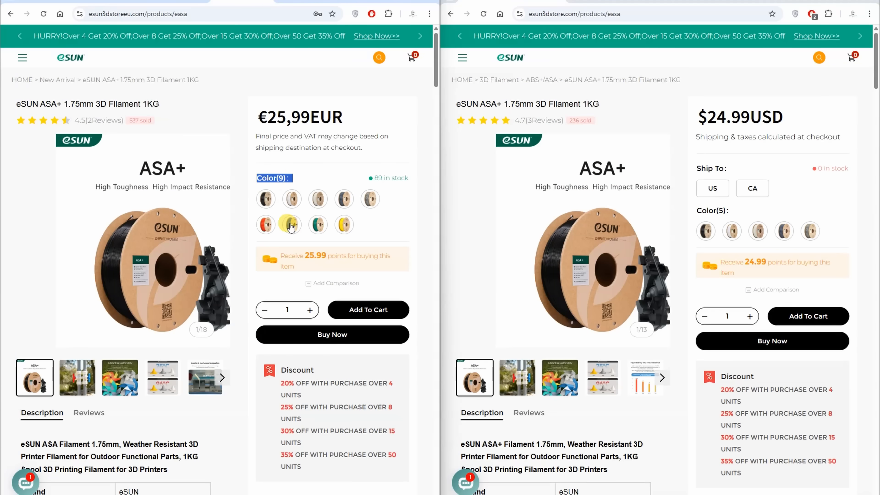
{"action": "mouse_move", "coordinate": [375, 219]}
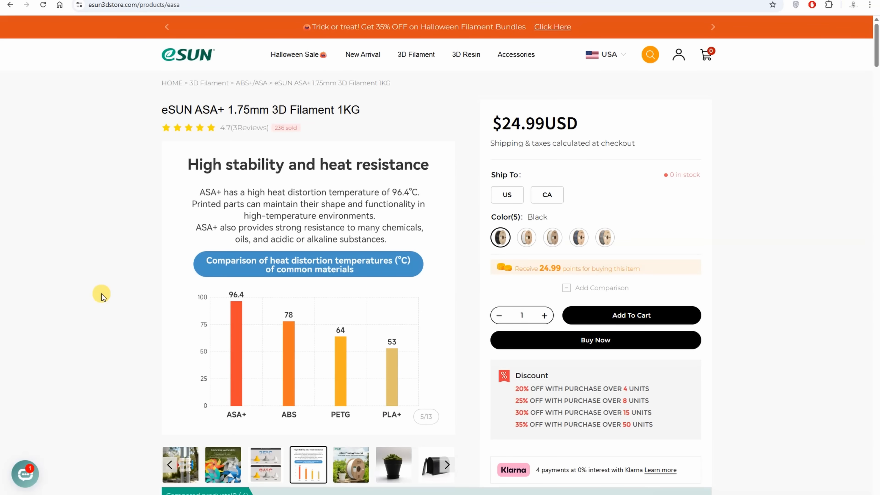
Scroll the ASA+ product page down past mechanical properties to the heat distortion chart and heated cone images
{"action": "scroll", "scroll_direction": "down", "scroll_amount": 3}
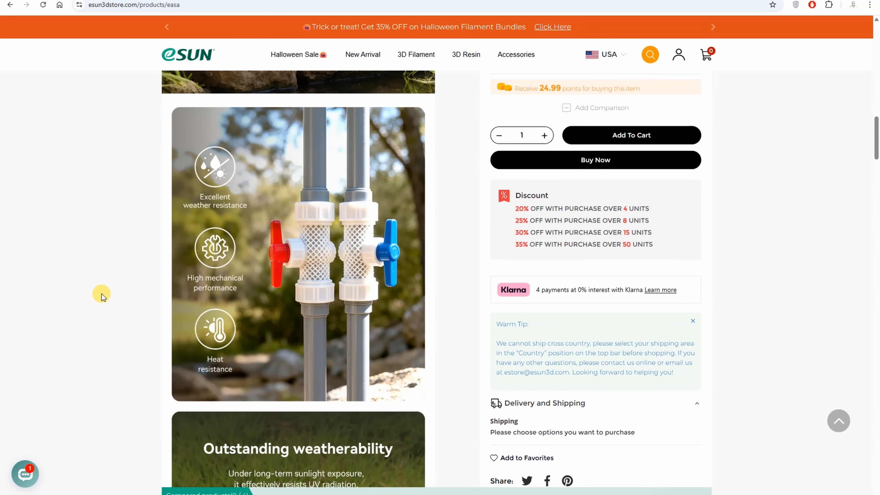
{"action": "scroll", "scroll_direction": "down", "scroll_amount": 3}
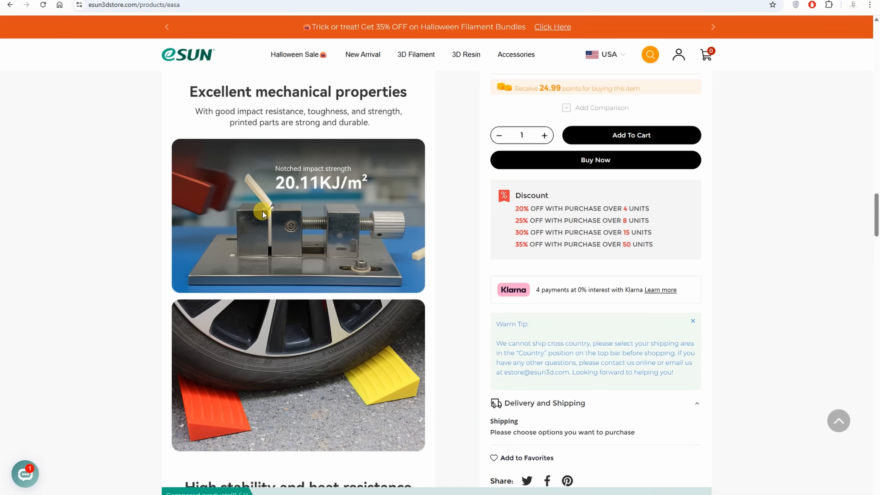
{"action": "mouse_move", "coordinate": [99, 355]}
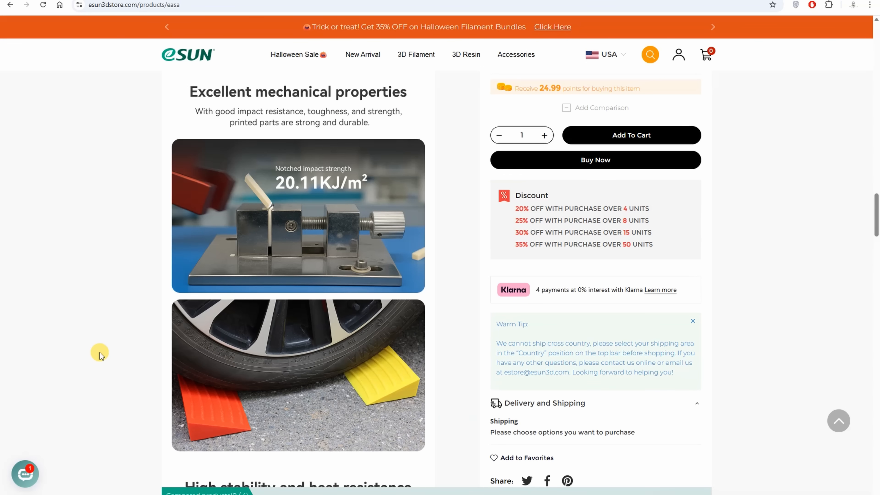
{"action": "scroll", "scroll_direction": "down", "scroll_amount": 3}
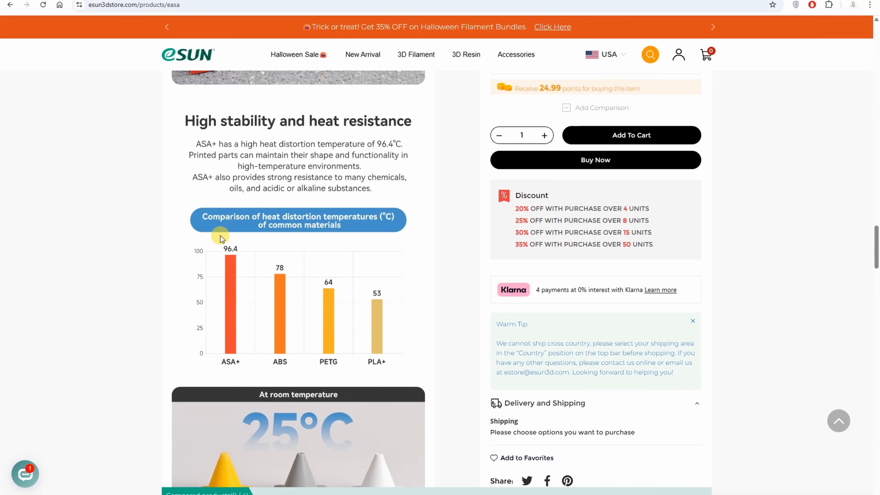
{"action": "mouse_move", "coordinate": [384, 137]}
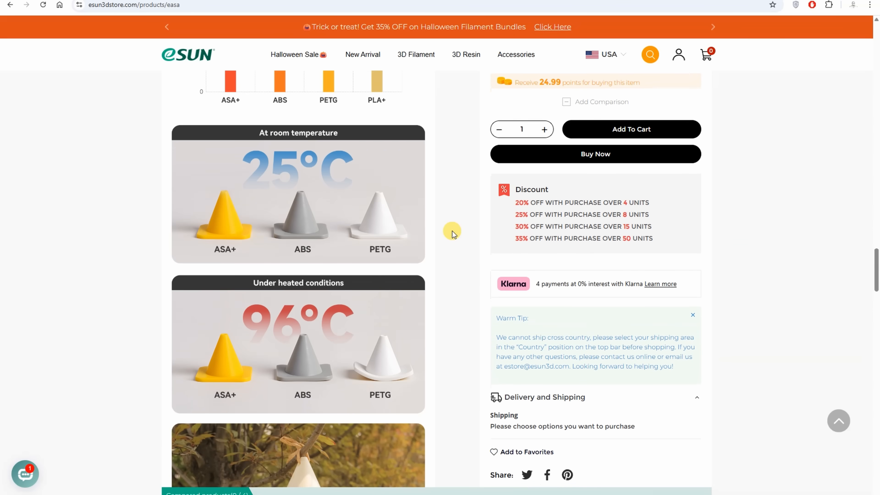
{"action": "scroll", "scroll_direction": "down", "scroll_amount": 3}
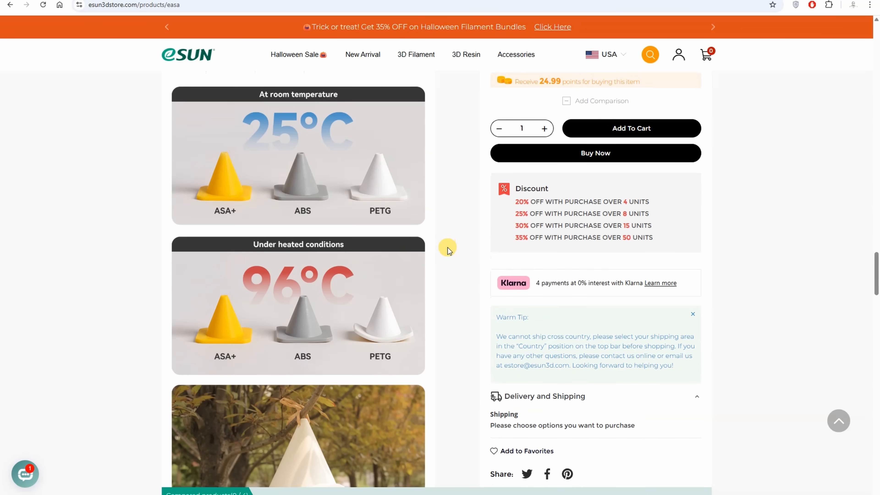
{"action": "scroll", "scroll_direction": "down", "scroll_amount": 3}
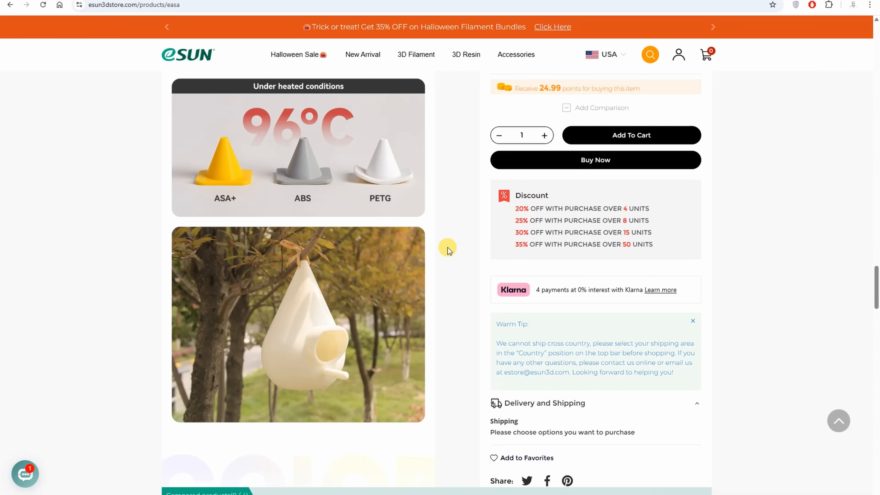
Scroll to the Printing Parameters section: 250–280°C nozzle, 90–110°C bed, under 250 mm/s, 0–30% fan
{"action": "scroll", "scroll_direction": "down", "scroll_amount": 3}
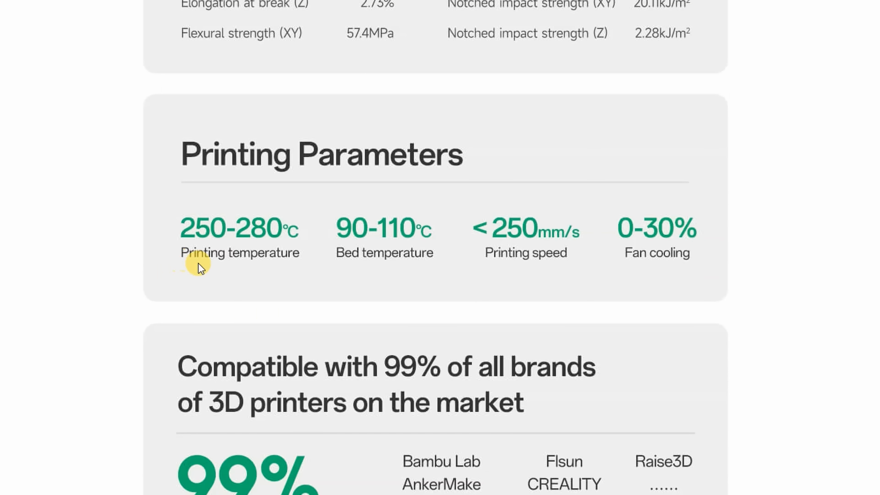
{"action": "mouse_move", "coordinate": [242, 277]}
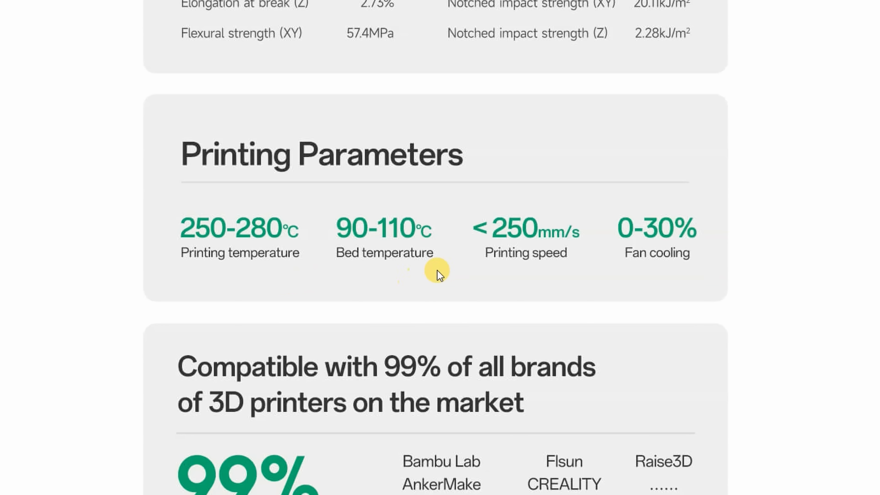
{"action": "mouse_move", "coordinate": [487, 267]}
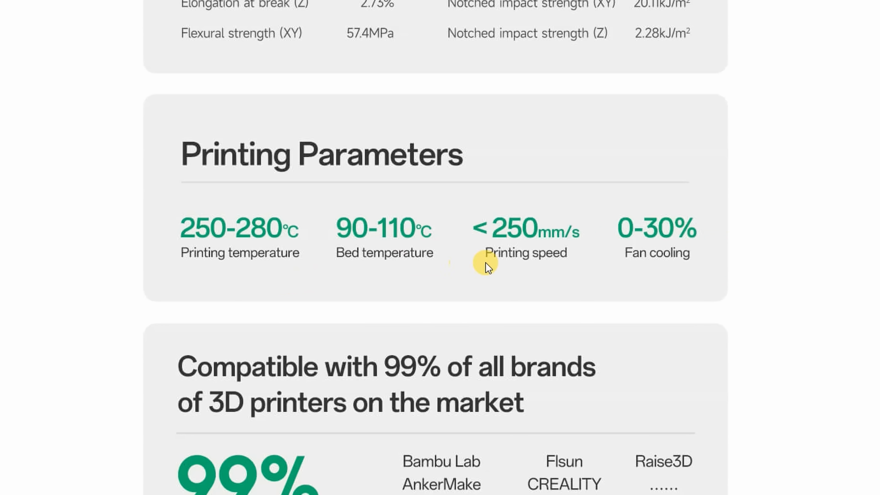
{"action": "mouse_move", "coordinate": [495, 270]}
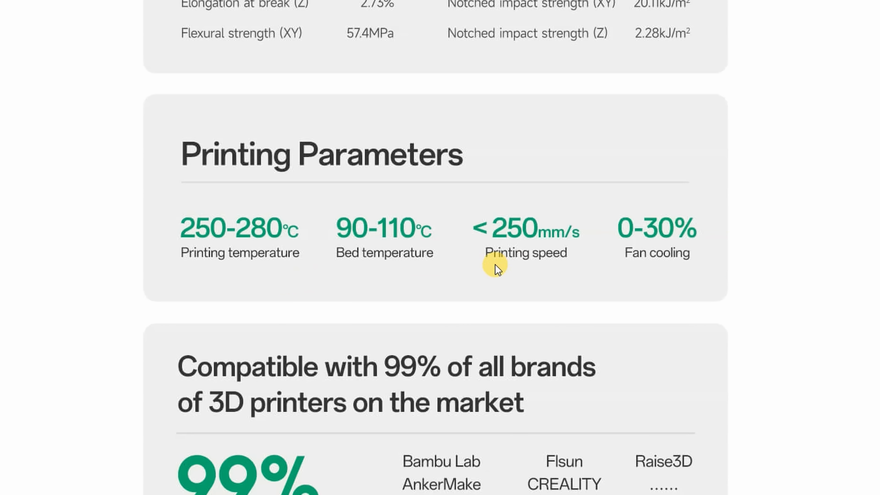
{"action": "mouse_move", "coordinate": [631, 267]}
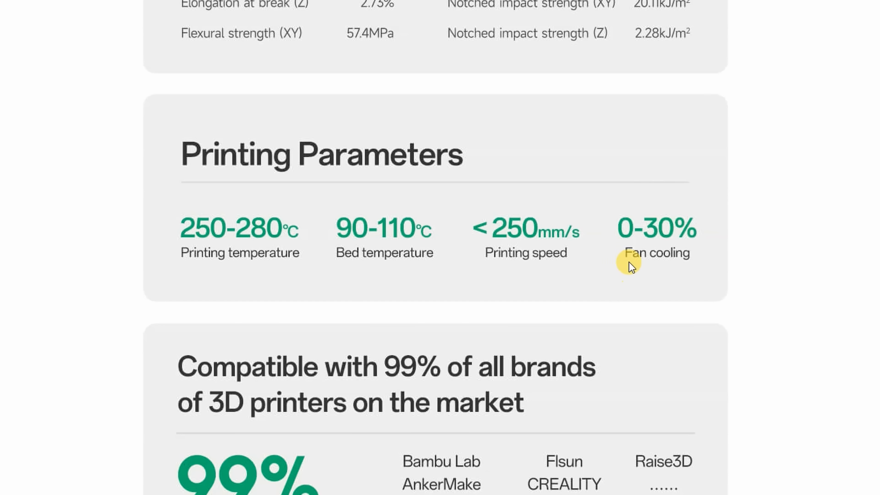
{"action": "mouse_move", "coordinate": [675, 283]}
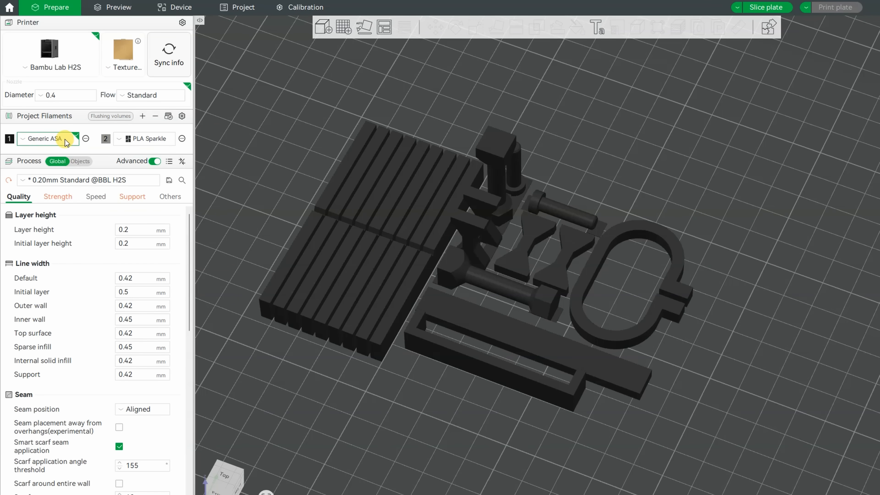
Set the Generic ASA filament's nozzle temperature to 270 °C for initial and other layers, then view its cooling settings
{"action": "left_click", "coordinate": [66, 140]}
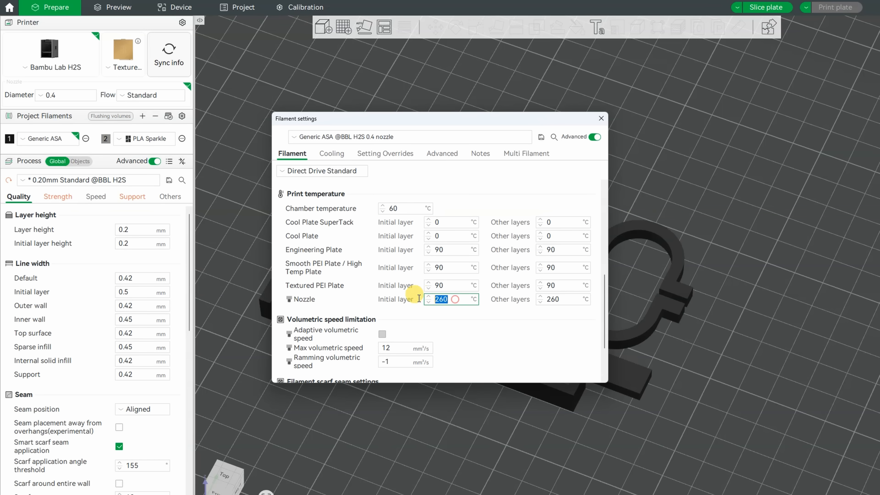
{"action": "type", "text": "270"}
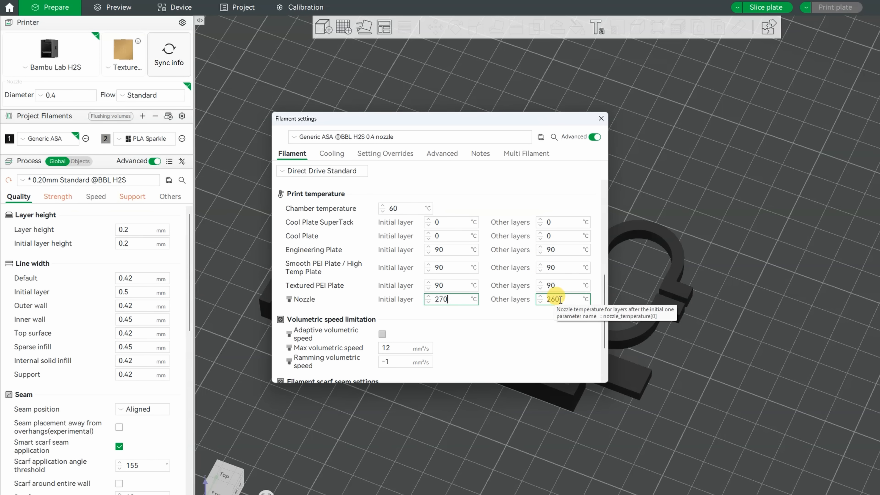
{"action": "type", "text": "270"}
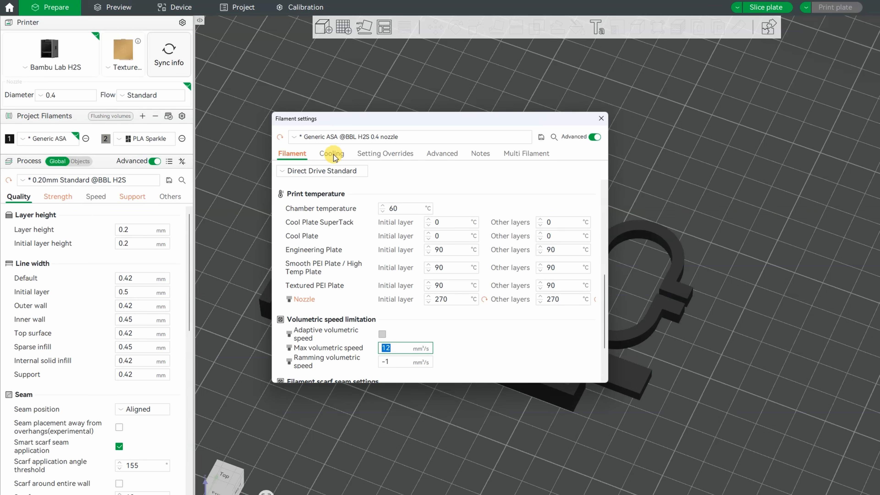
{"action": "left_click", "coordinate": [330, 154]}
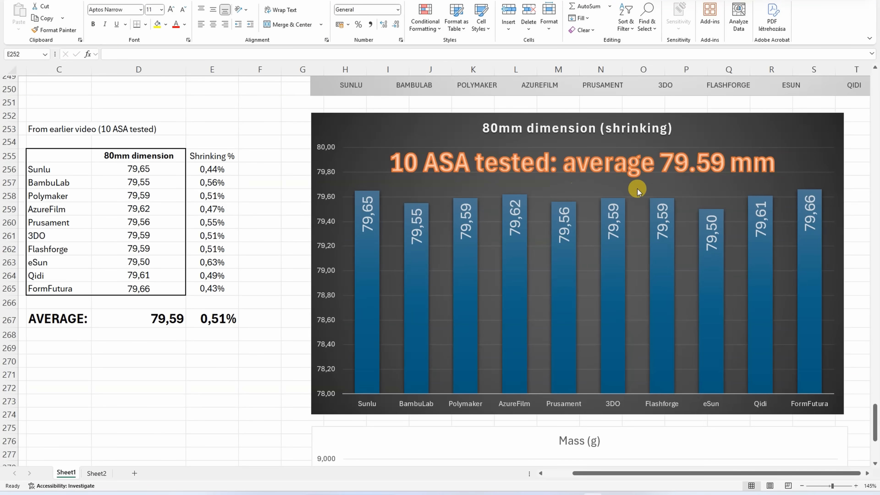
{"action": "mouse_move", "coordinate": [671, 187]}
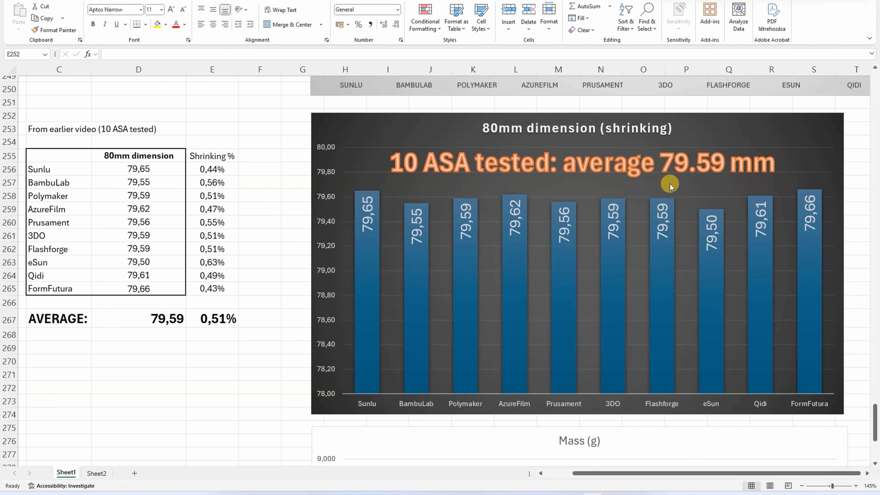
In the results table, filter the Base column and clear Select All to narrow by base material
{"action": "left_click", "coordinate": [96, 473]}
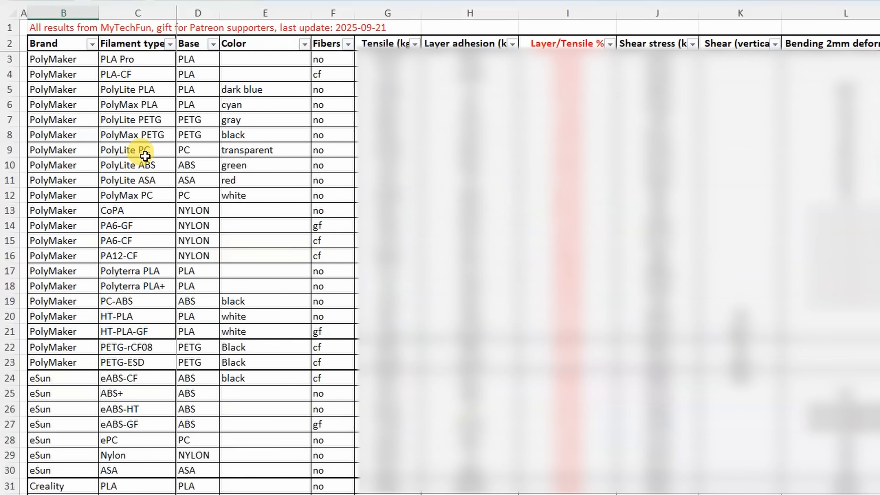
{"action": "left_click", "coordinate": [213, 43]}
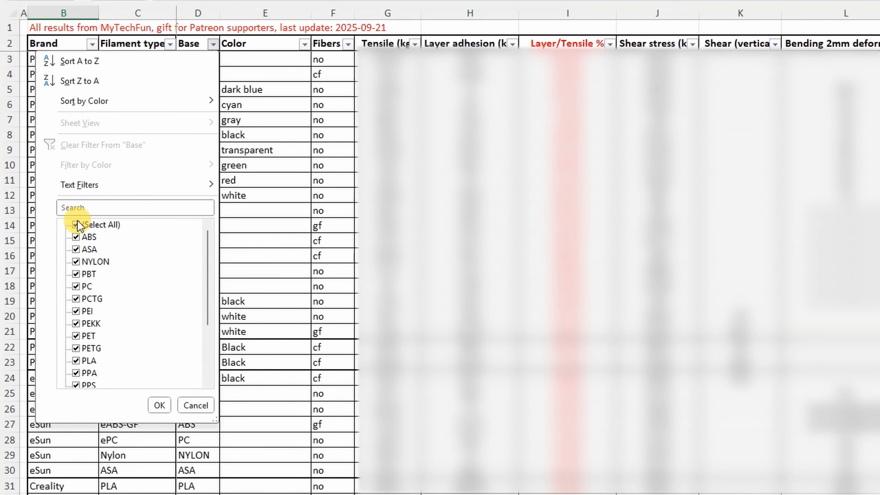
{"action": "left_click", "coordinate": [76, 225]}
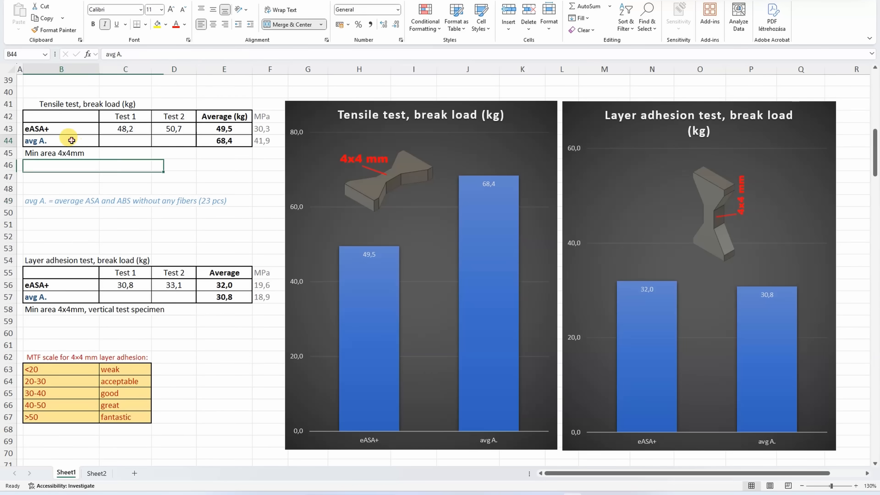
{"action": "left_click", "coordinate": [137, 200]}
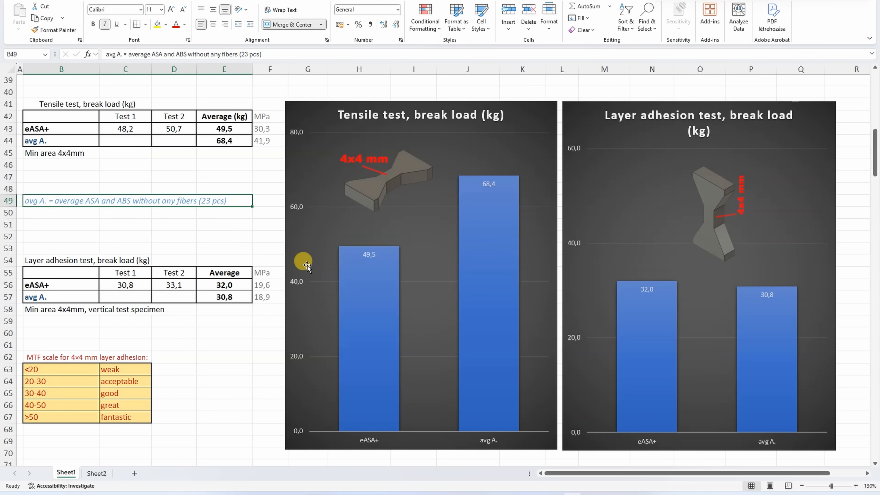
{"action": "mouse_move", "coordinate": [535, 216]}
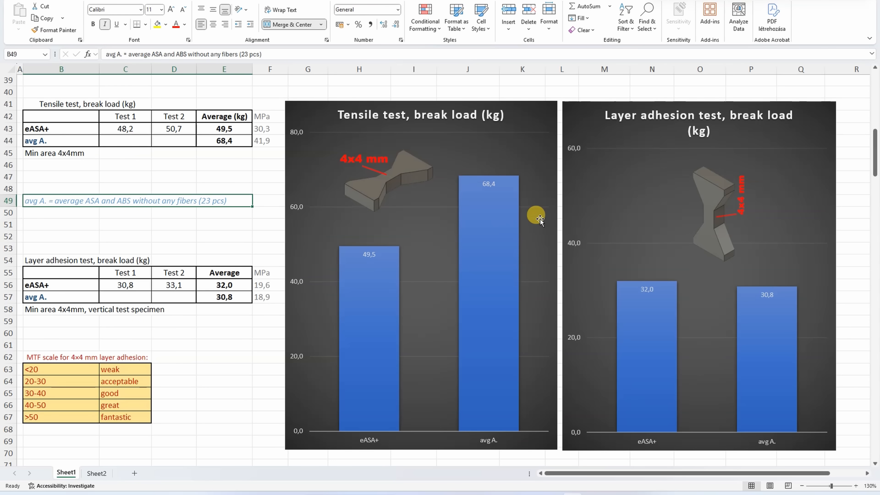
{"action": "mouse_move", "coordinate": [645, 275]}
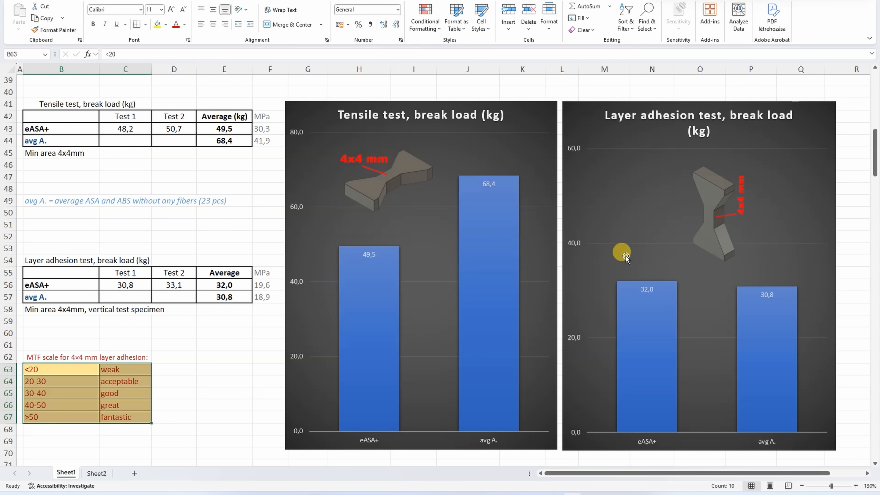
{"action": "mouse_move", "coordinate": [663, 304]}
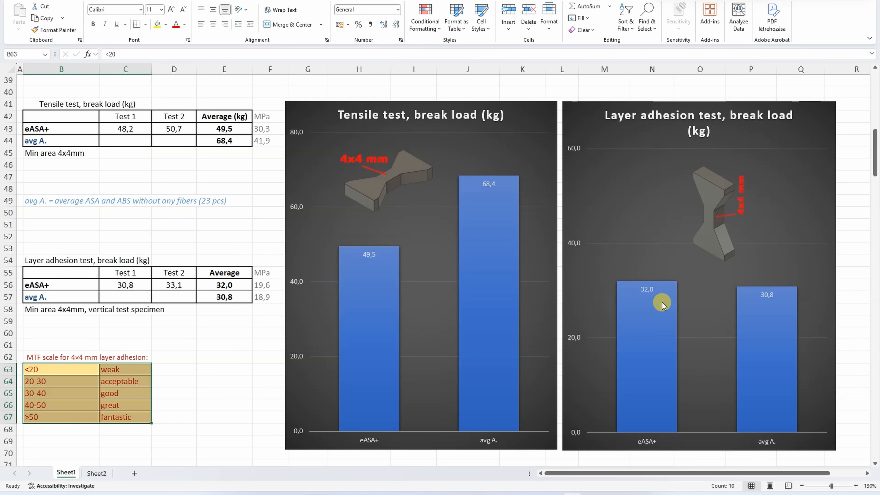
Scroll through the shear stress charts showing horizontal 113.1 vs 127.8 kg and vertical 64.9 vs 46.7 kg
{"action": "scroll", "scroll_direction": "down", "scroll_amount": 3}
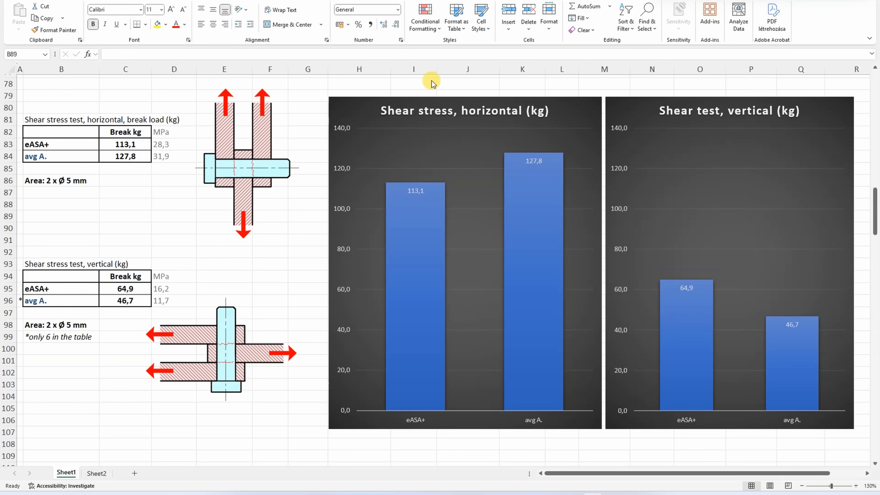
{"action": "mouse_move", "coordinate": [432, 215]}
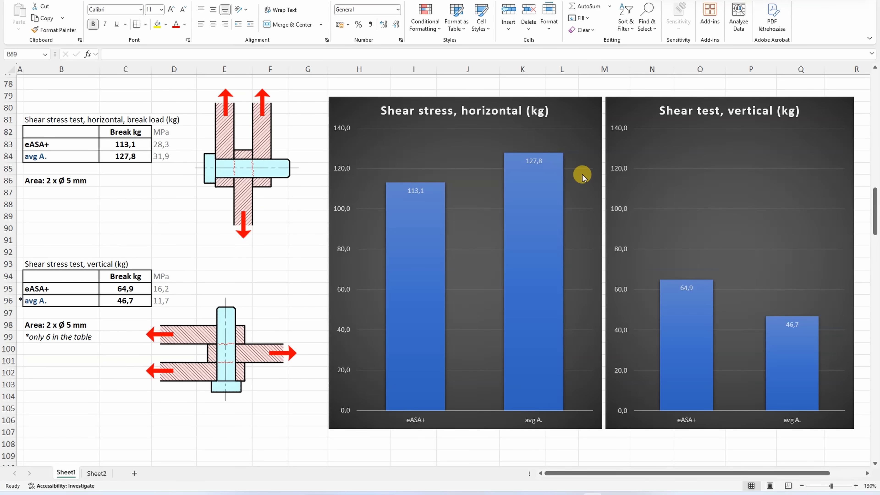
{"action": "mouse_move", "coordinate": [748, 193]}
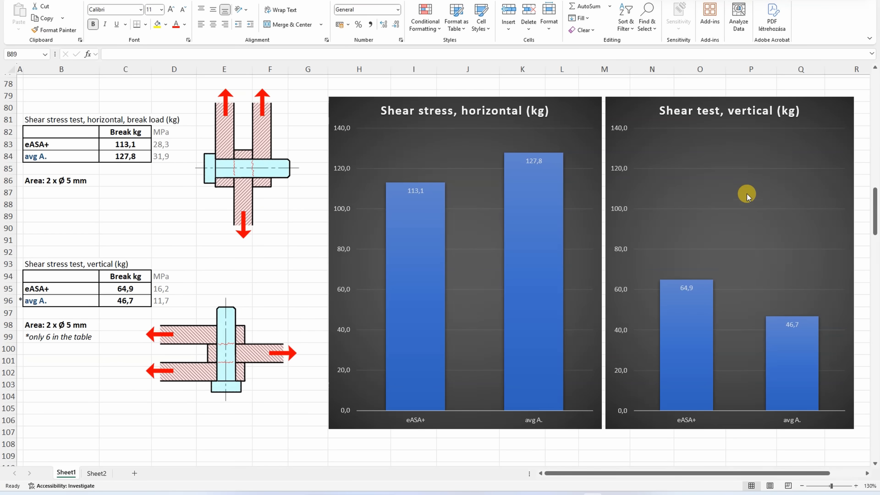
{"action": "mouse_move", "coordinate": [653, 284]}
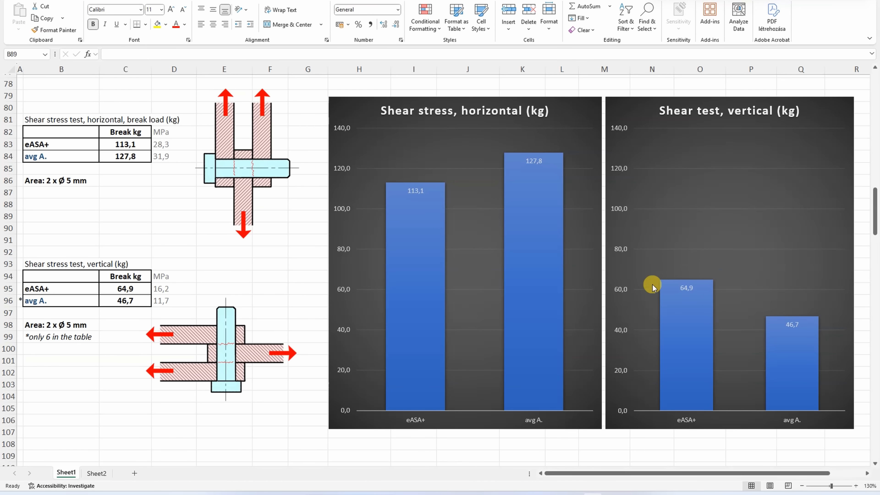
{"action": "mouse_move", "coordinate": [806, 350]}
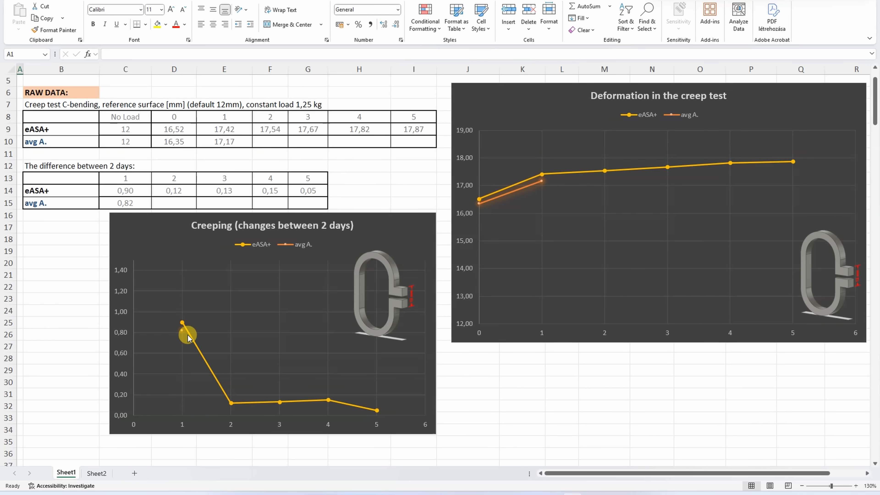
Scroll to row 144 showing the bending deformation table, eASA+ peaking at 3.63 versus 3.49 average
{"action": "left_click", "coordinate": [224, 406]}
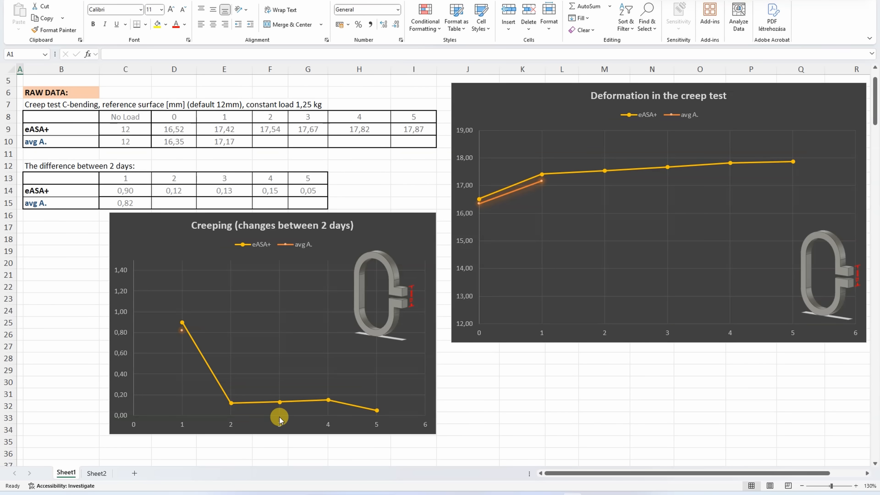
{"action": "scroll", "scroll_direction": "down", "scroll_amount": 3}
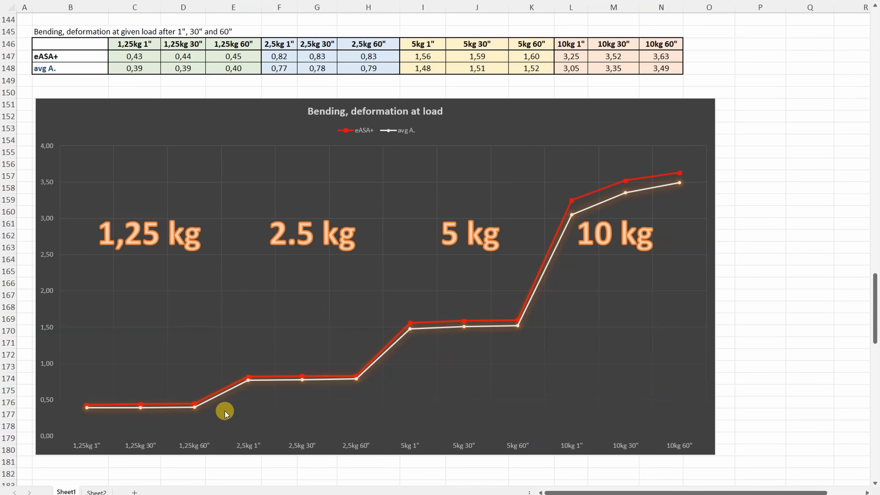
{"action": "mouse_move", "coordinate": [473, 265]}
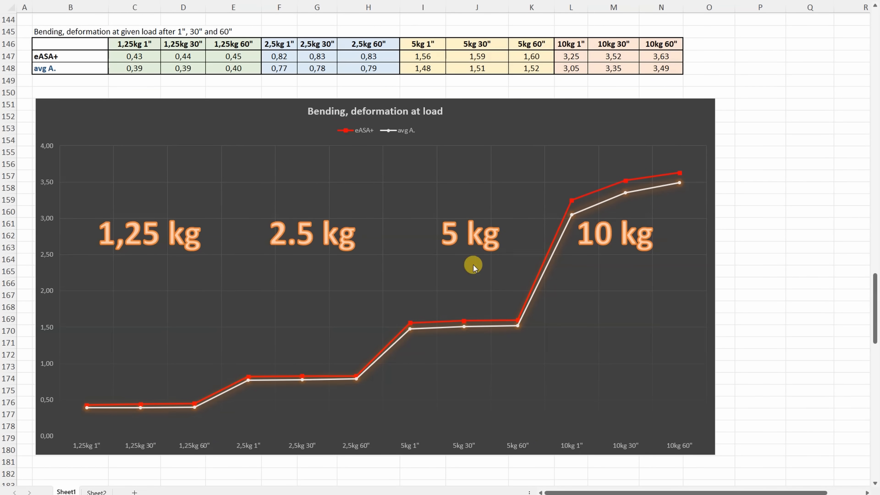
{"action": "mouse_move", "coordinate": [477, 320]}
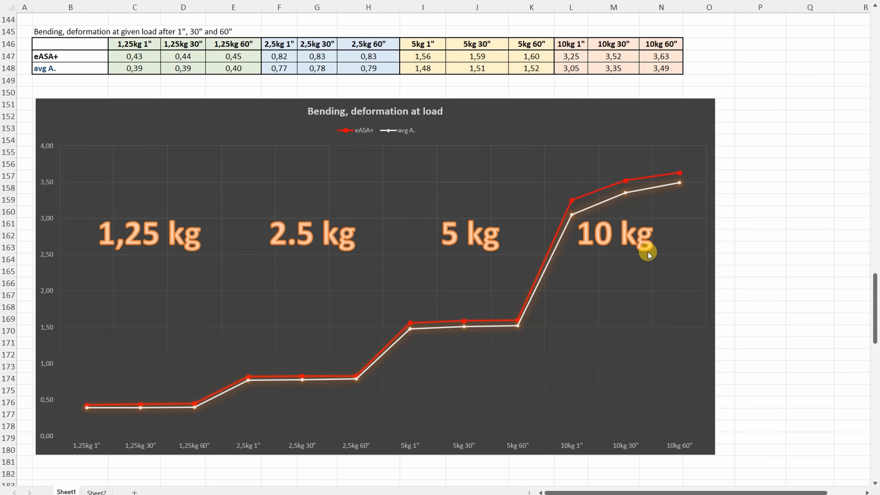
{"action": "mouse_move", "coordinate": [643, 195]}
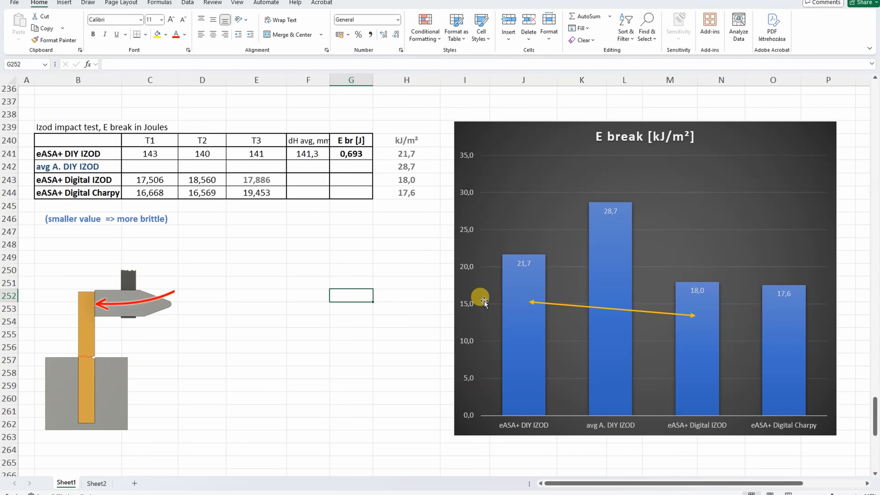
Drag the sheet view back toward row 1 with the eSun ASA+ header and creep test charts
{"action": "left_click_drag", "start_coordinate": [481, 296], "coordinate": [515, 237]}
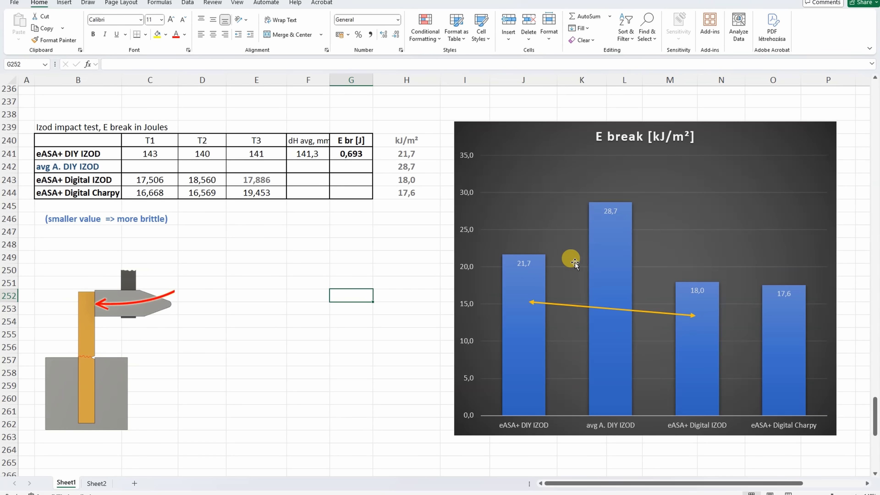
{"action": "mouse_move", "coordinate": [540, 262]}
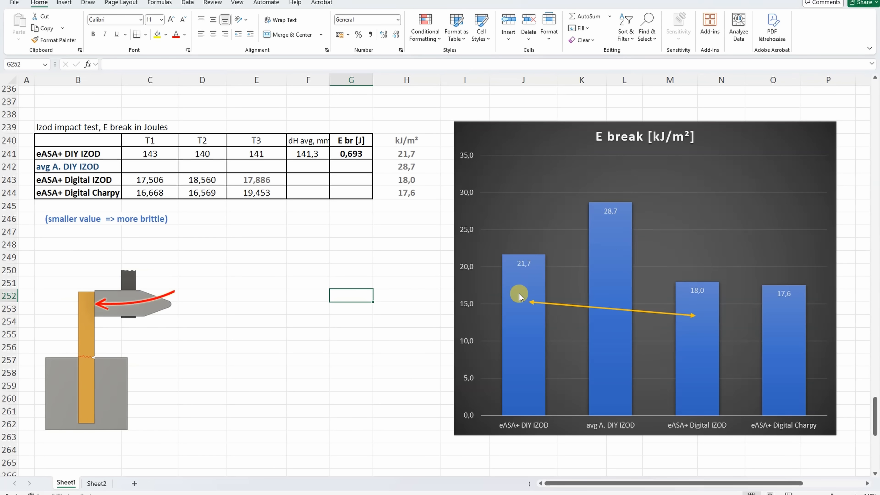
{"action": "left_click_drag", "start_coordinate": [520, 295], "coordinate": [493, 353]}
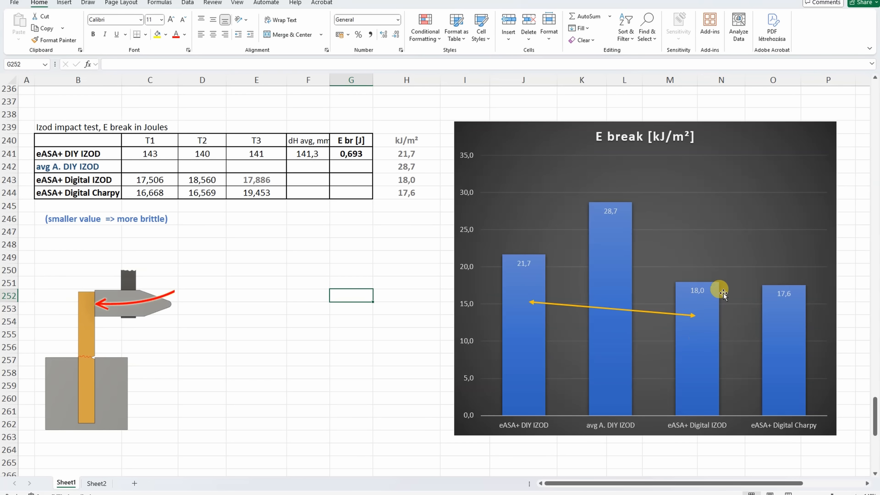
{"action": "mouse_move", "coordinate": [569, 281]}
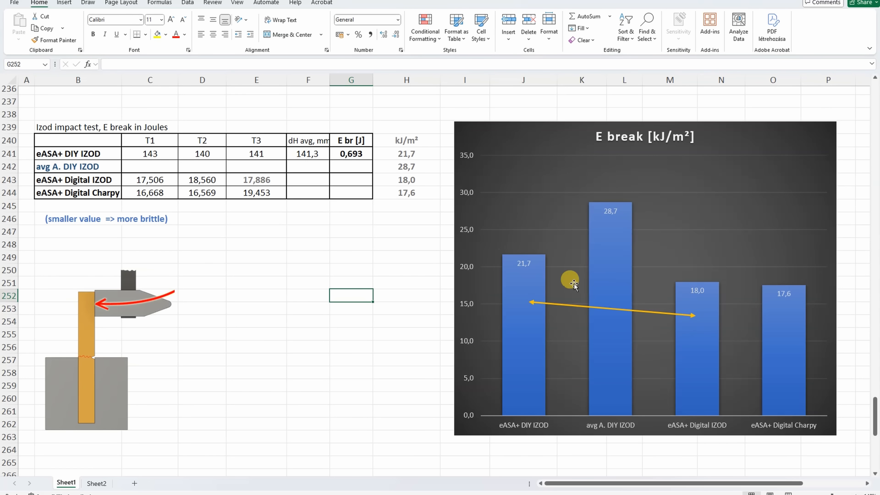
{"action": "mouse_move", "coordinate": [713, 295]}
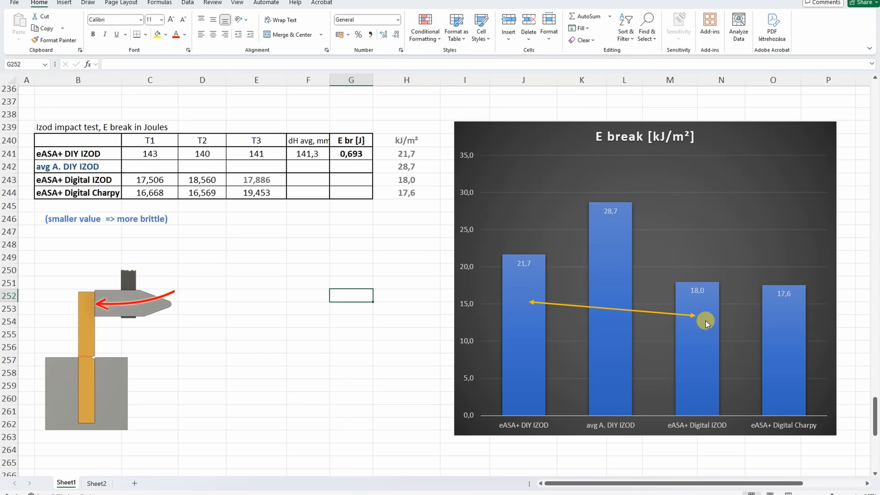
{"action": "mouse_move", "coordinate": [703, 286]}
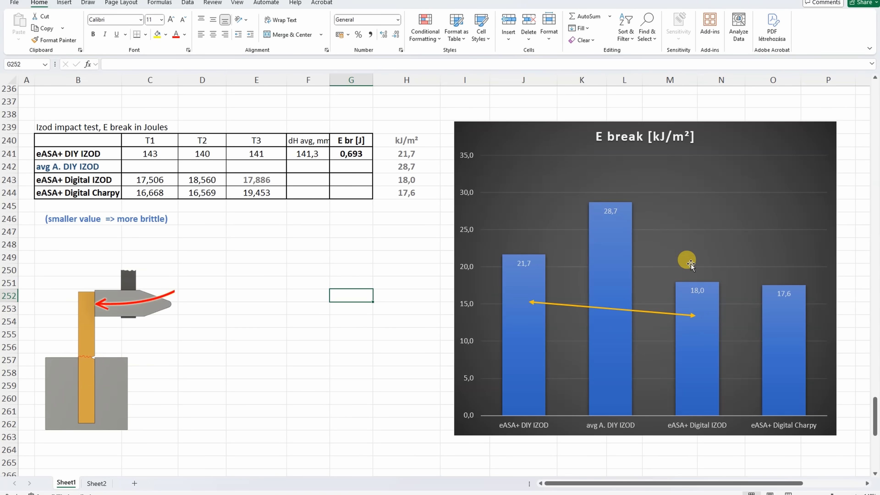
{"action": "mouse_move", "coordinate": [809, 427]}
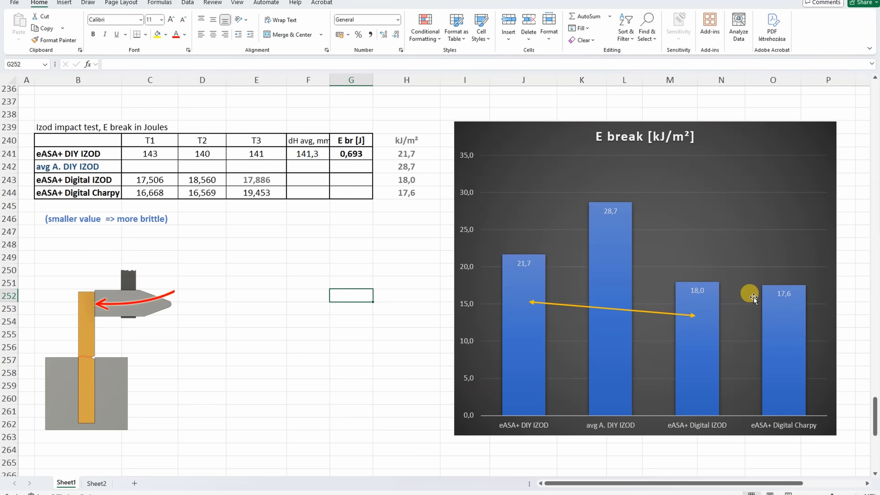
{"action": "mouse_move", "coordinate": [724, 302]}
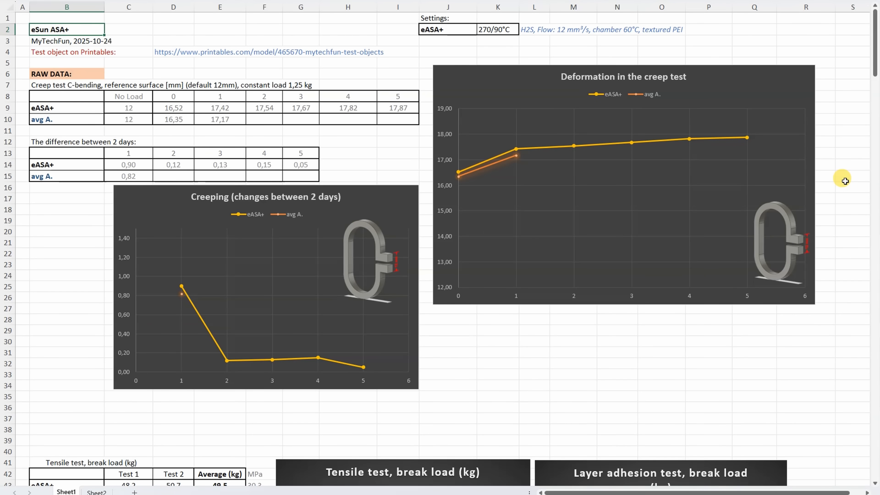
Scroll past the tensile, shear, bending, torque and temperature charts to the Izod E break chart
{"action": "scroll", "scroll_direction": "down", "scroll_amount": 3}
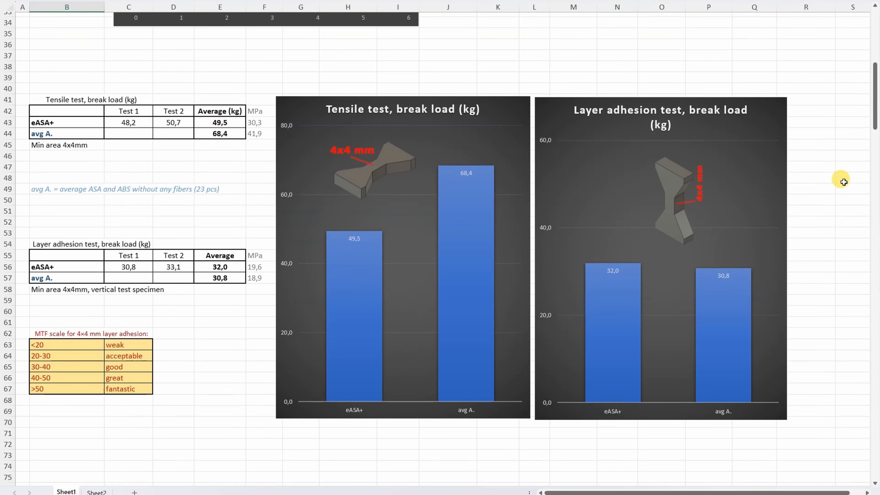
{"action": "scroll", "scroll_direction": "down", "scroll_amount": 3}
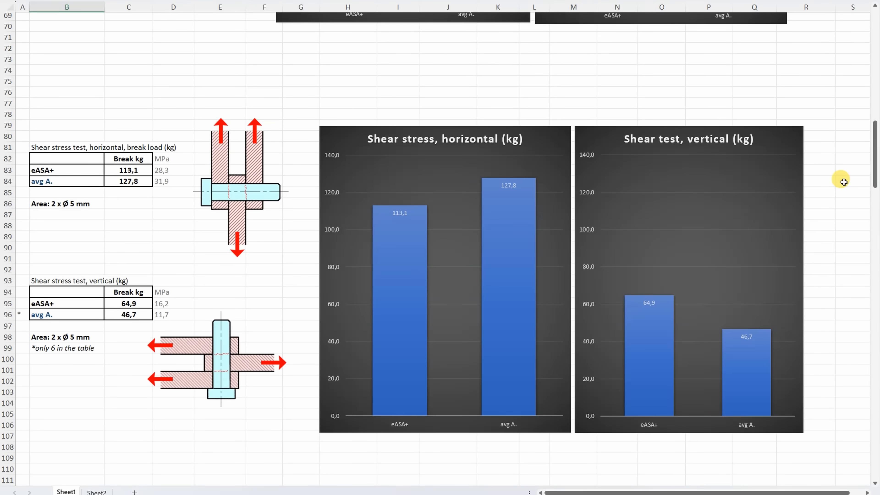
{"action": "scroll", "scroll_direction": "down", "scroll_amount": 3}
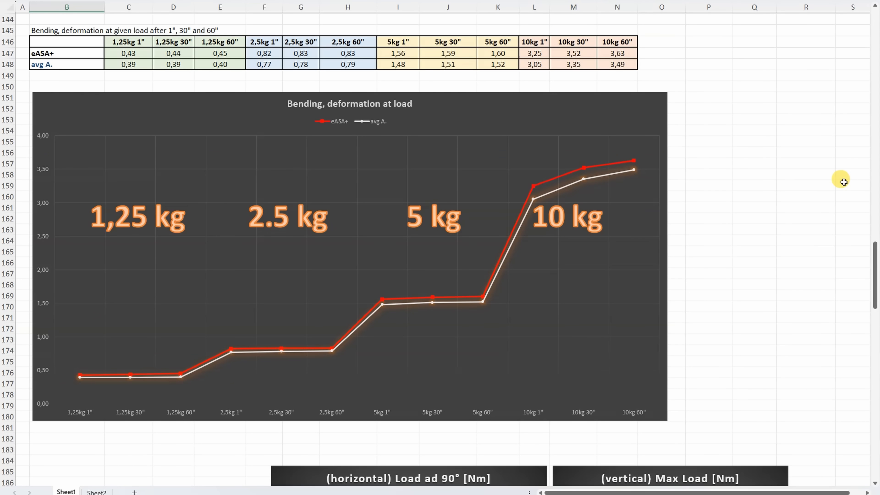
{"action": "scroll", "scroll_direction": "down", "scroll_amount": 3}
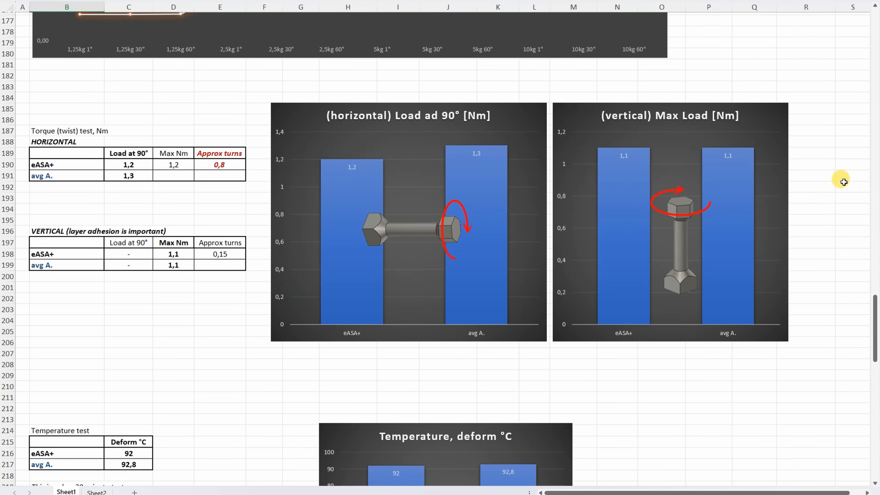
{"action": "scroll", "scroll_direction": "down", "scroll_amount": 3}
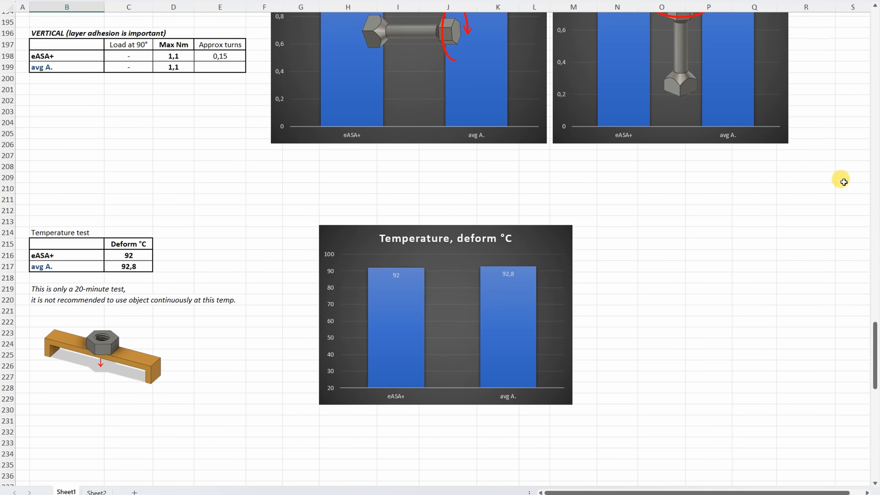
{"action": "scroll", "scroll_direction": "down", "scroll_amount": 3}
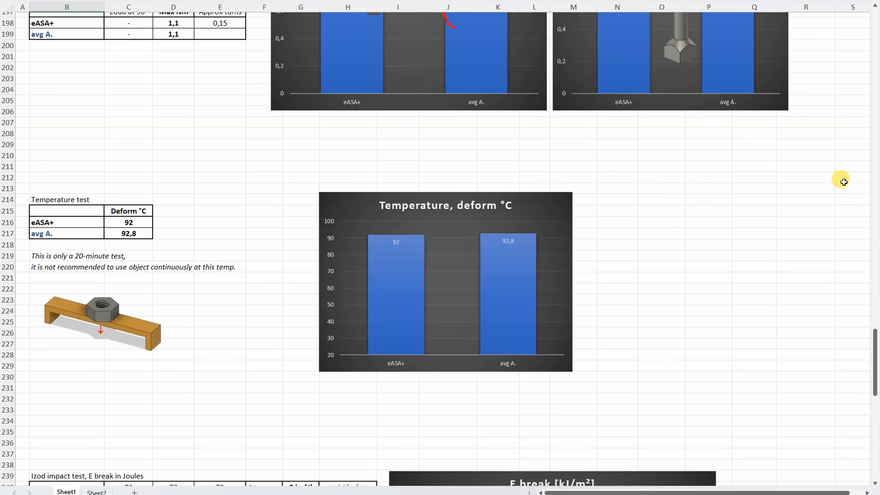
{"action": "scroll", "scroll_direction": "down", "scroll_amount": 3}
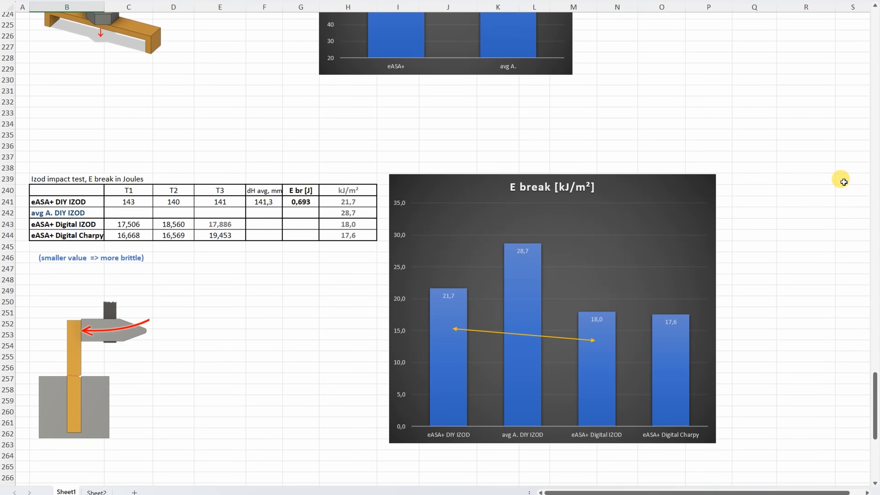